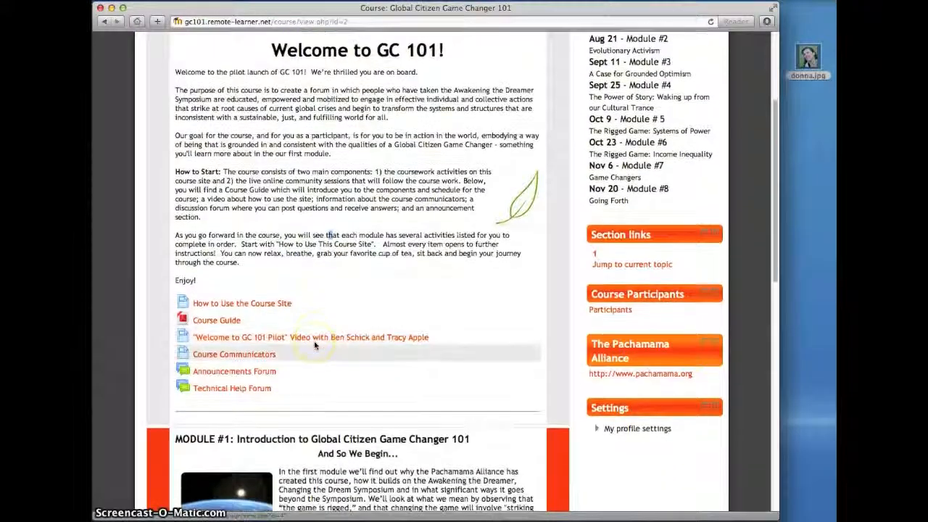
Scroll down the GC101 course homepage to the Module #1 section
scroll("down", 3)
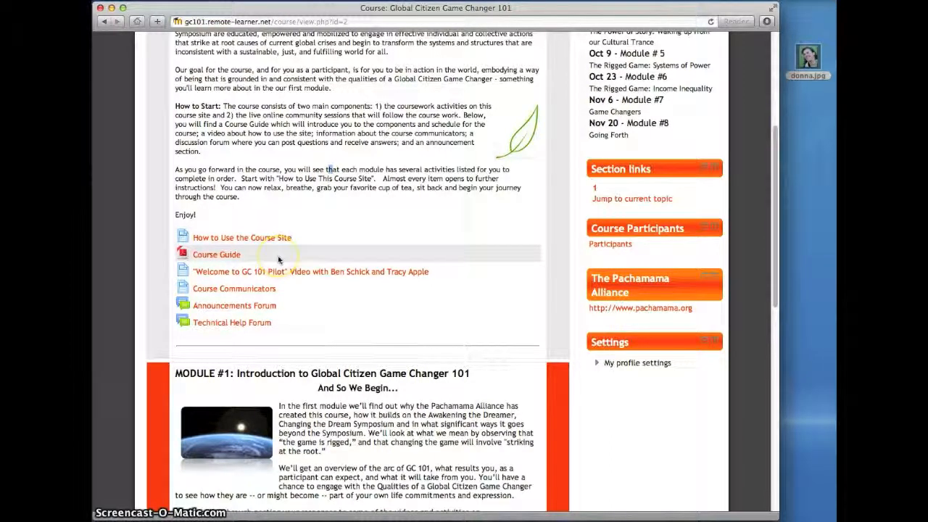
mouse_move(322, 315)
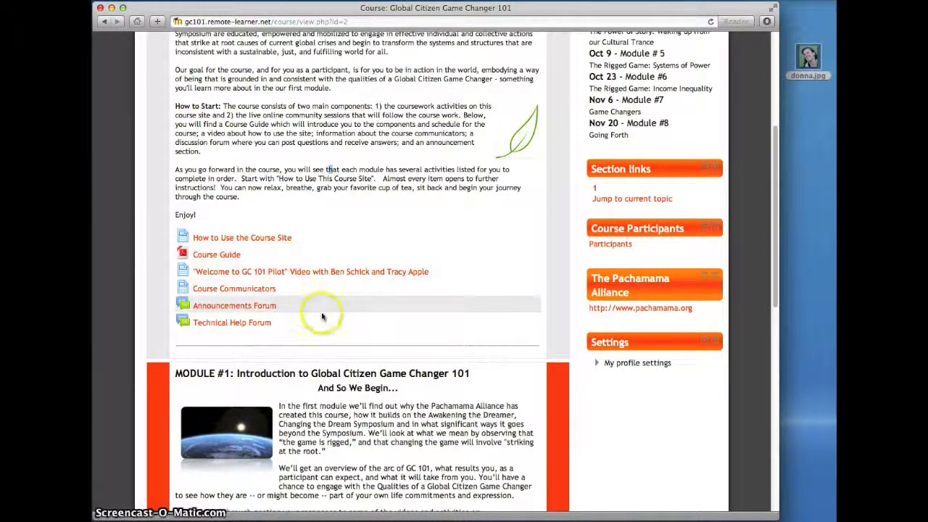
mouse_move(375, 334)
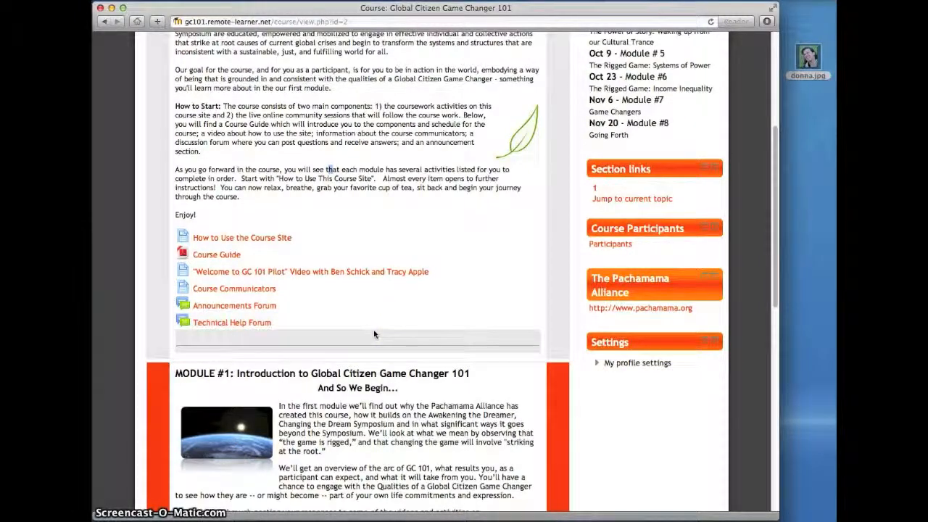
scroll("down", 3)
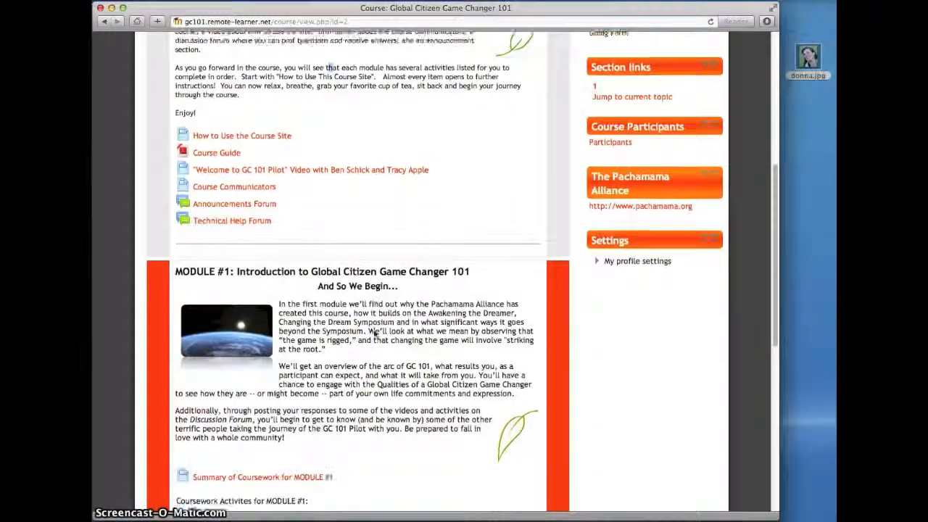
scroll("down", 3)
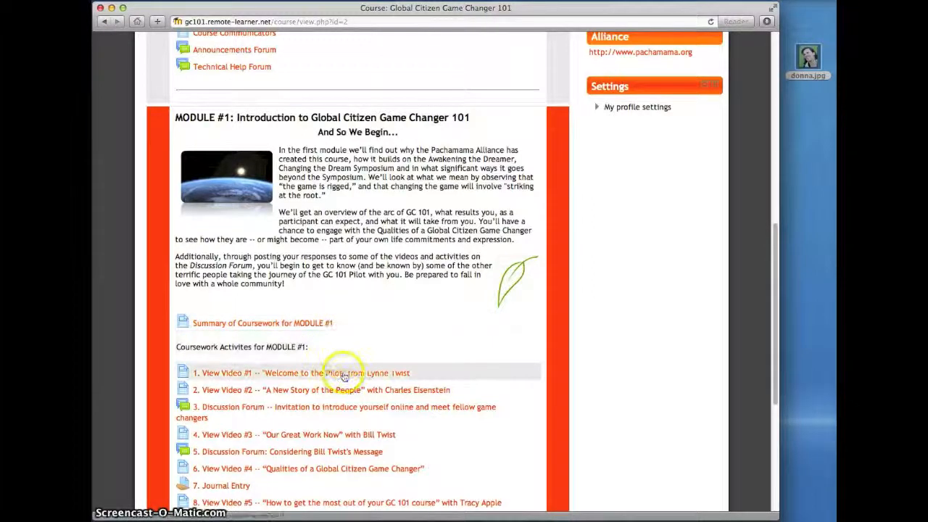
mouse_move(348, 405)
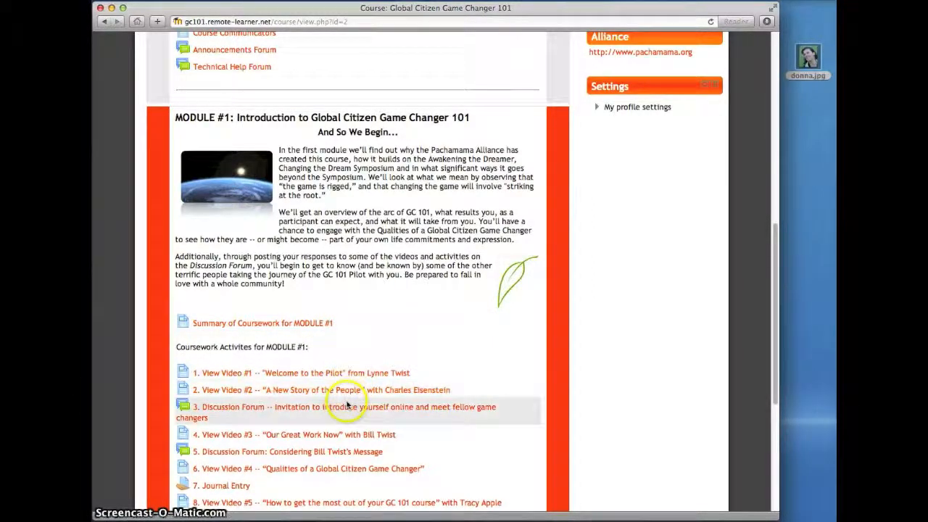
mouse_move(341, 451)
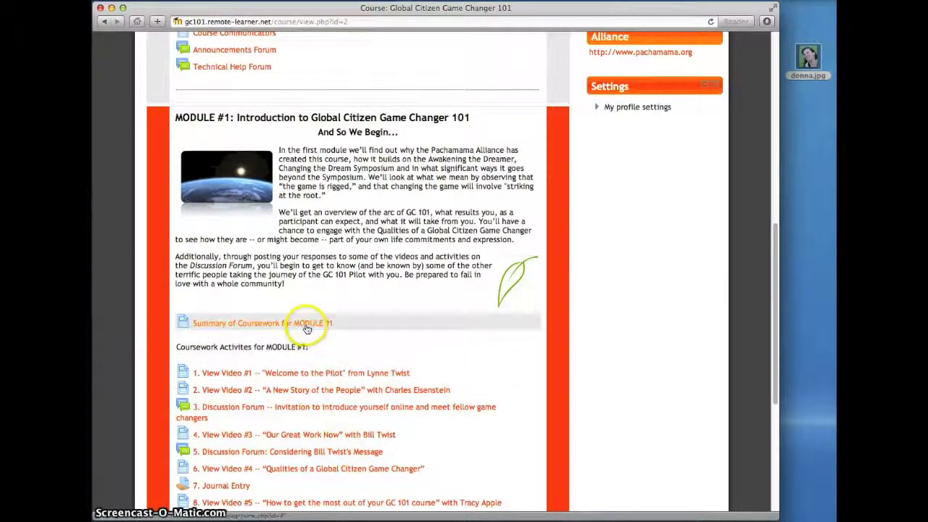
View the Summary of Coursework for Module #1 activity table through the Live Community Session
left_click(252, 322)
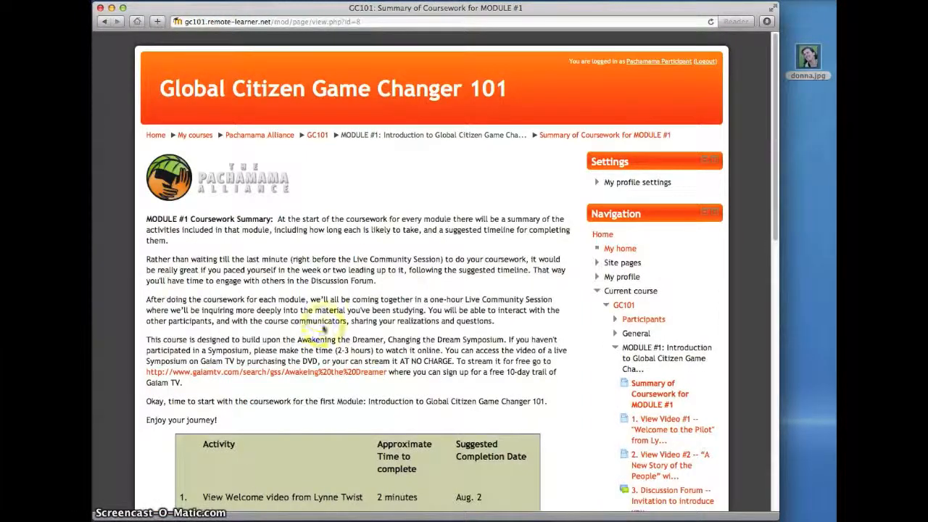
scroll("down", 3)
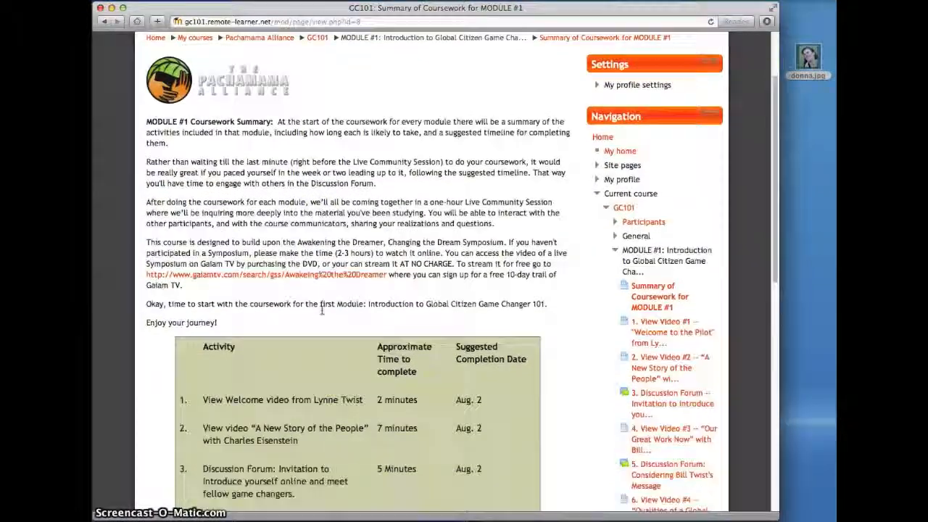
scroll("down", 3)
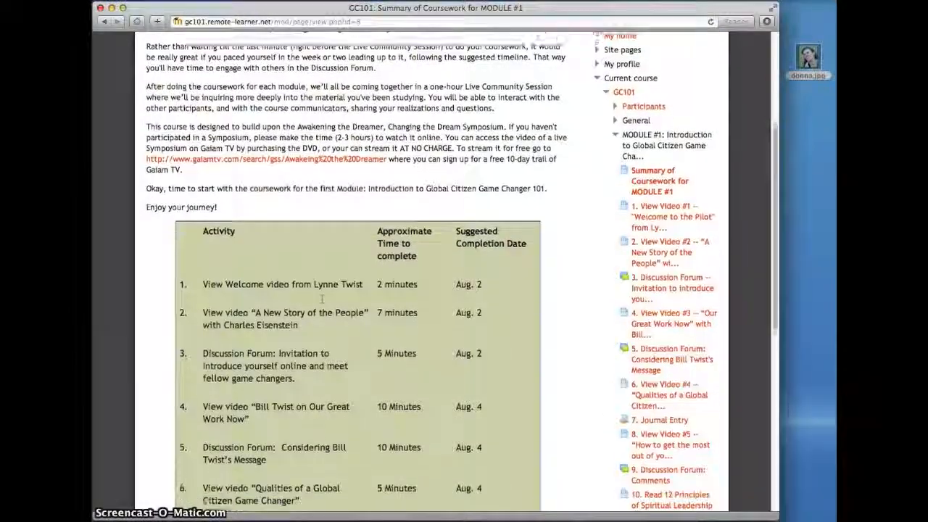
scroll("down", 3)
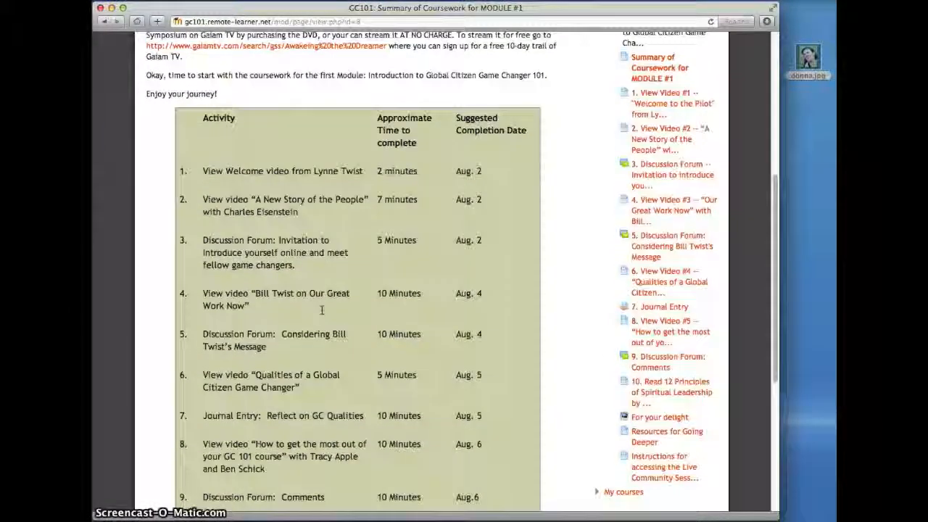
scroll("down", 3)
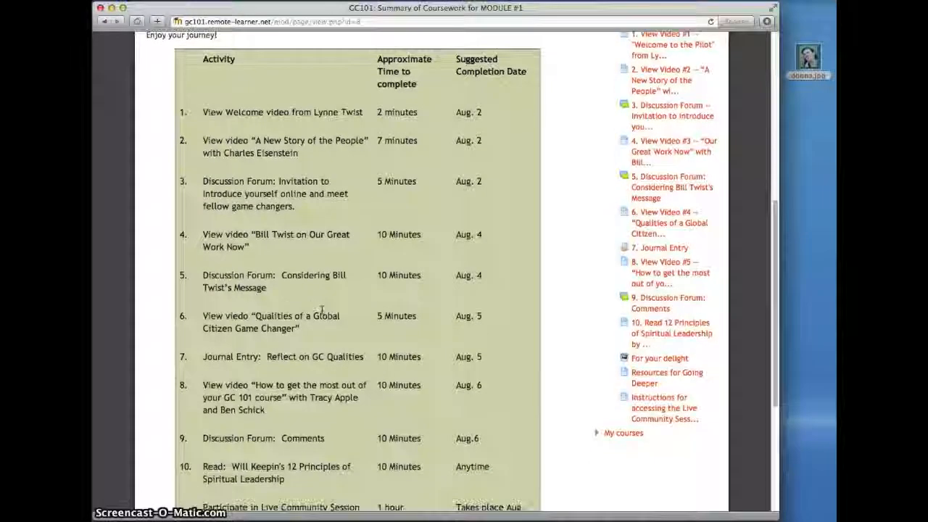
scroll("down", 3)
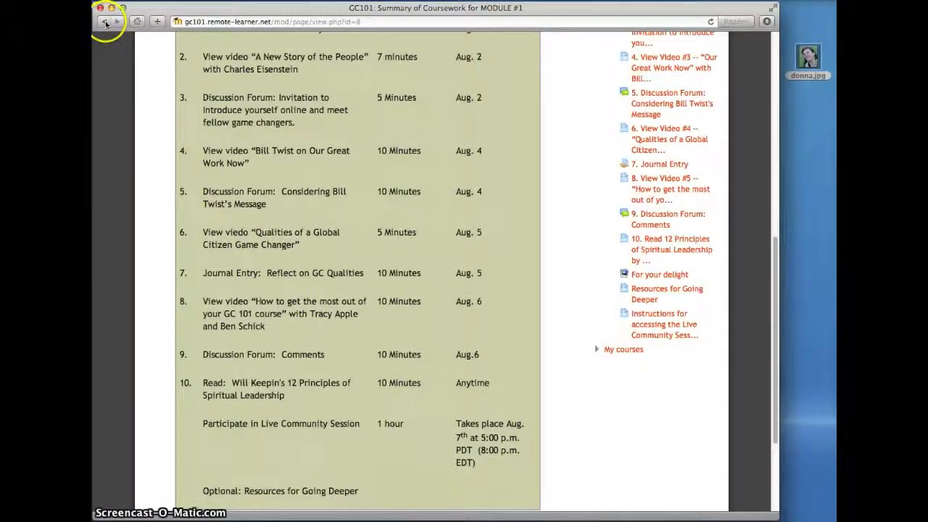
left_click(107, 21)
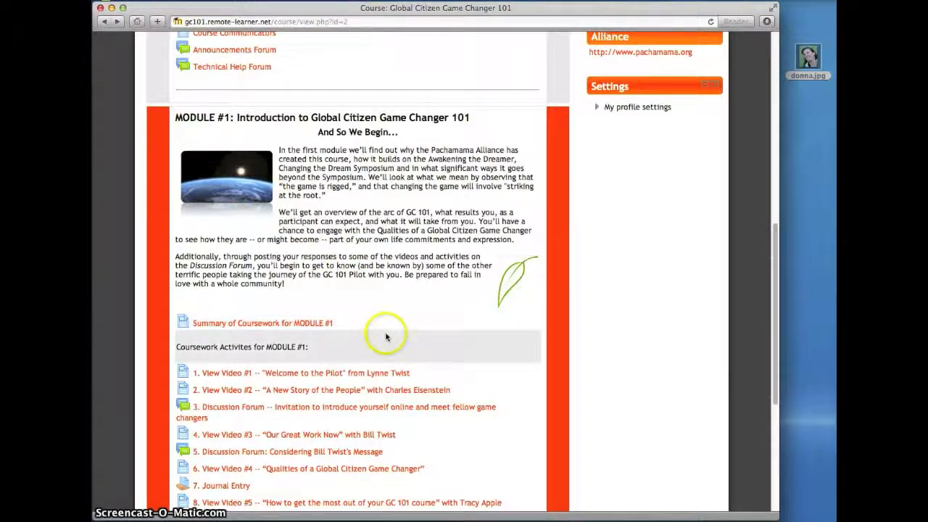
mouse_move(387, 338)
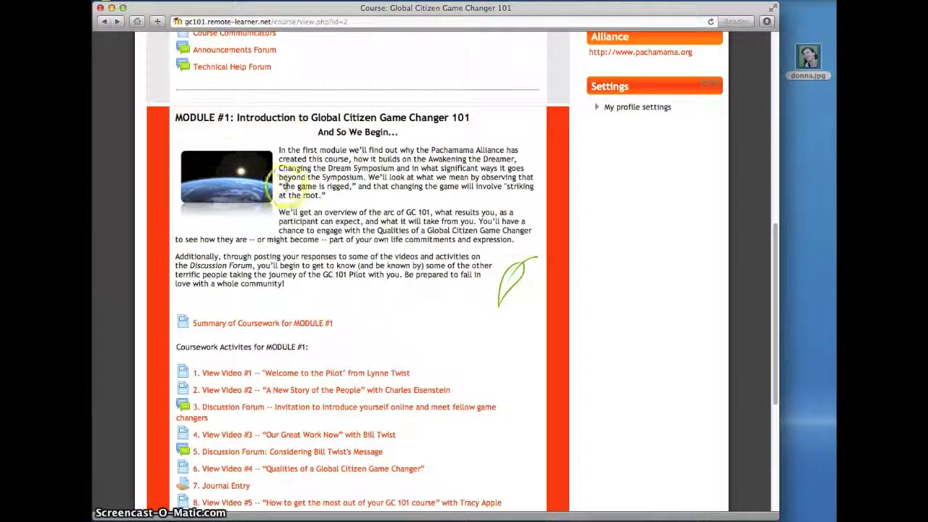
scroll("down", 3)
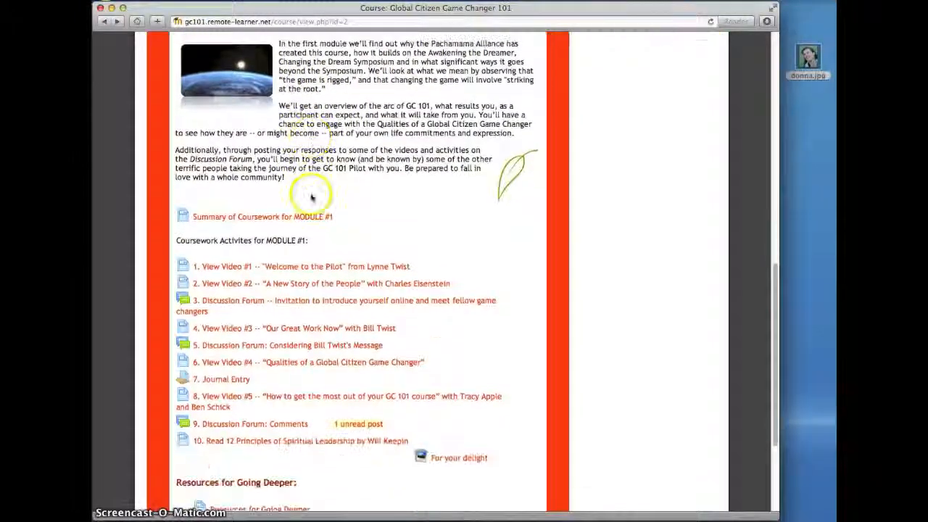
scroll("down", 3)
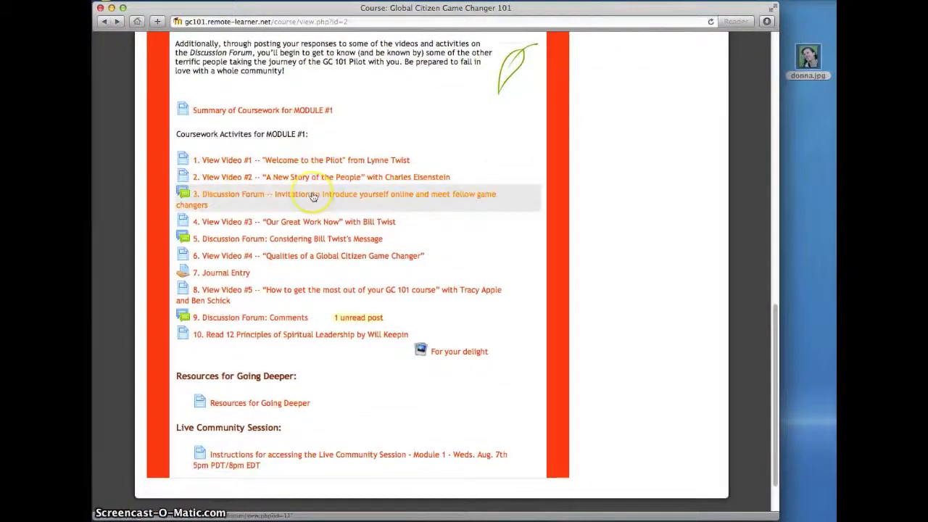
scroll("down", 3)
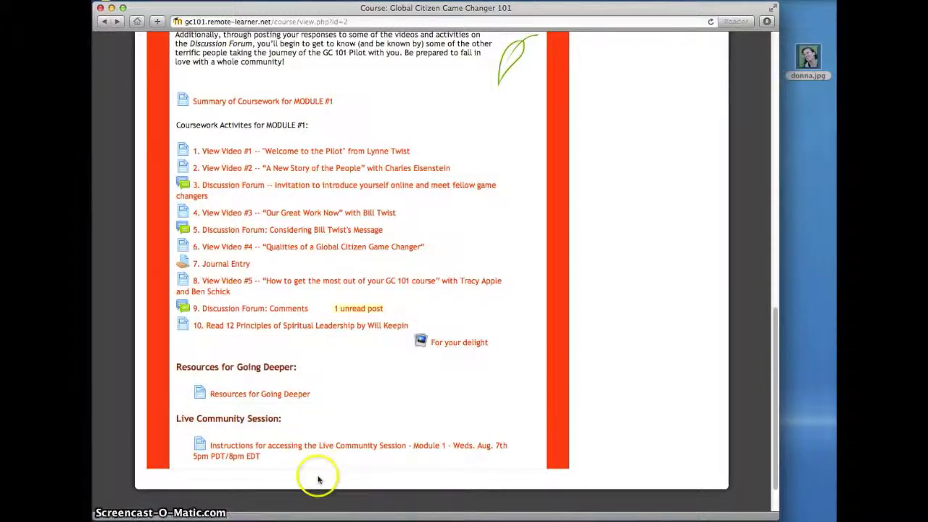
mouse_move(305, 476)
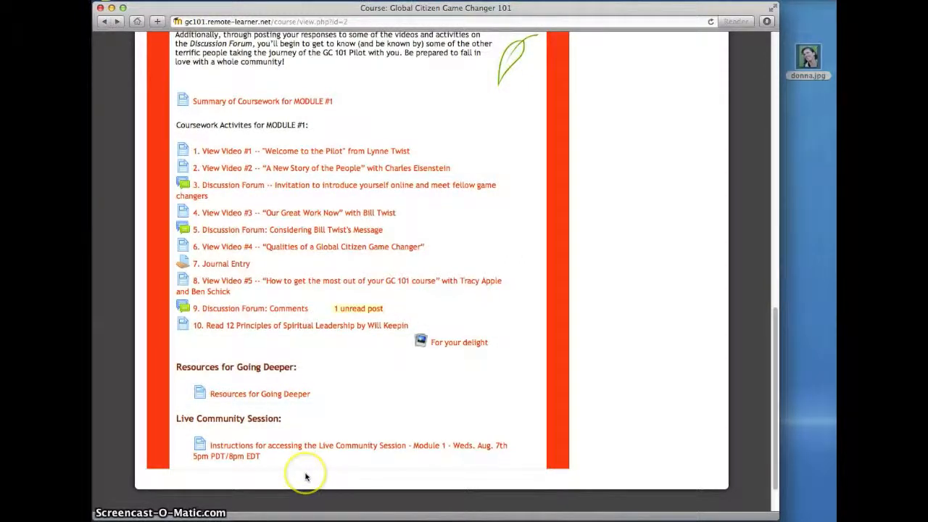
mouse_move(324, 230)
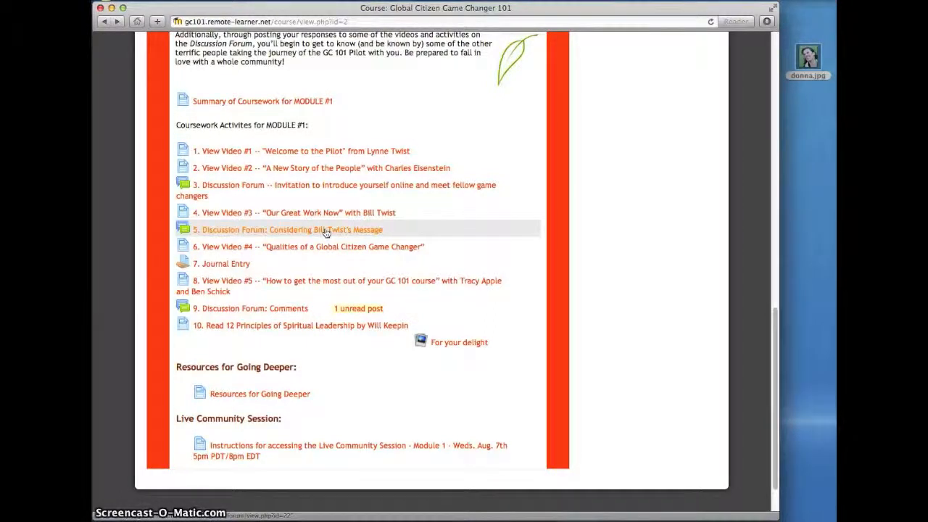
mouse_move(346, 190)
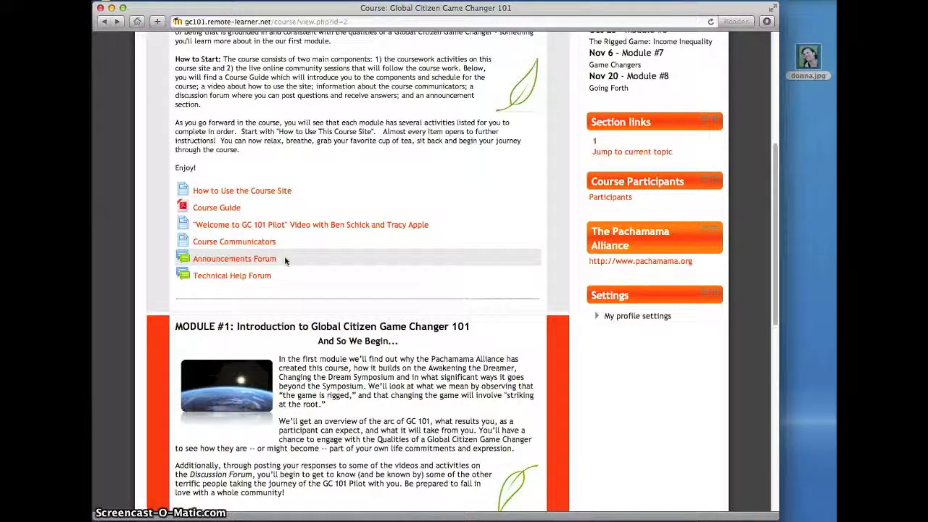
mouse_move(231, 275)
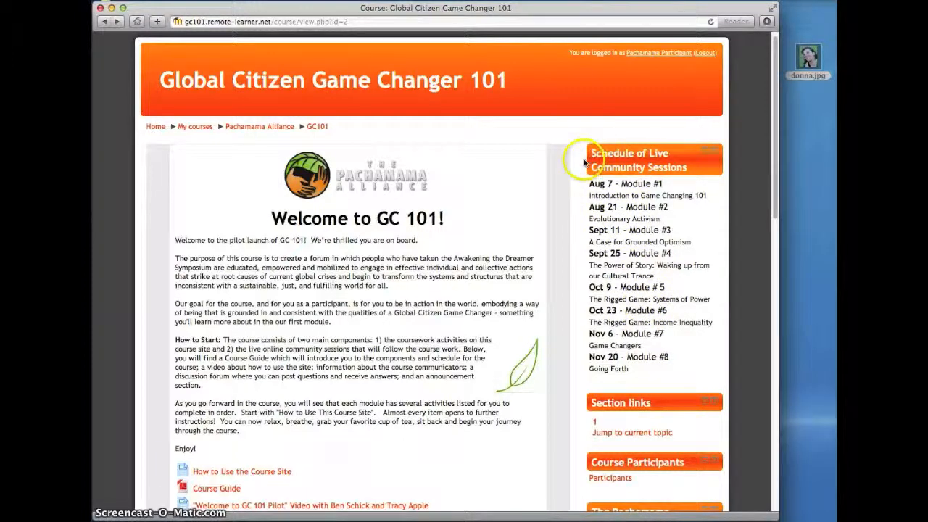
mouse_move(586, 163)
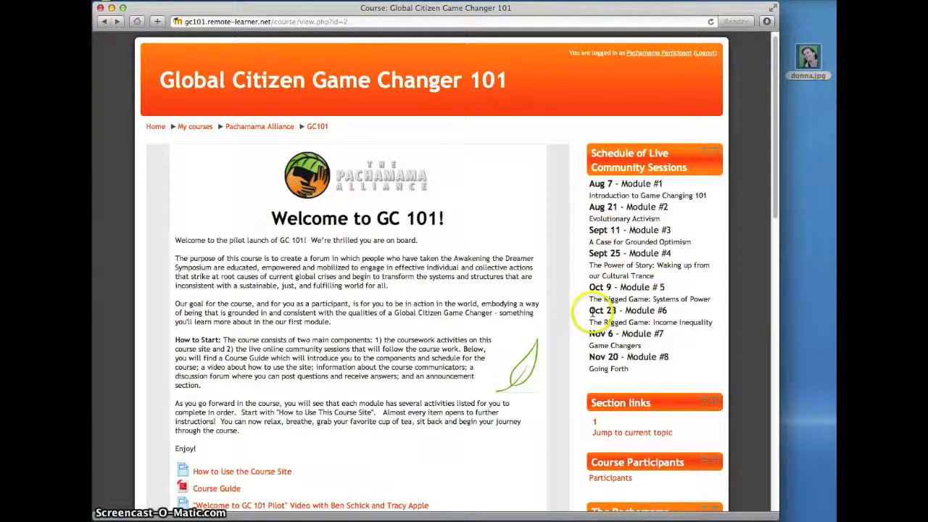
mouse_move(584, 345)
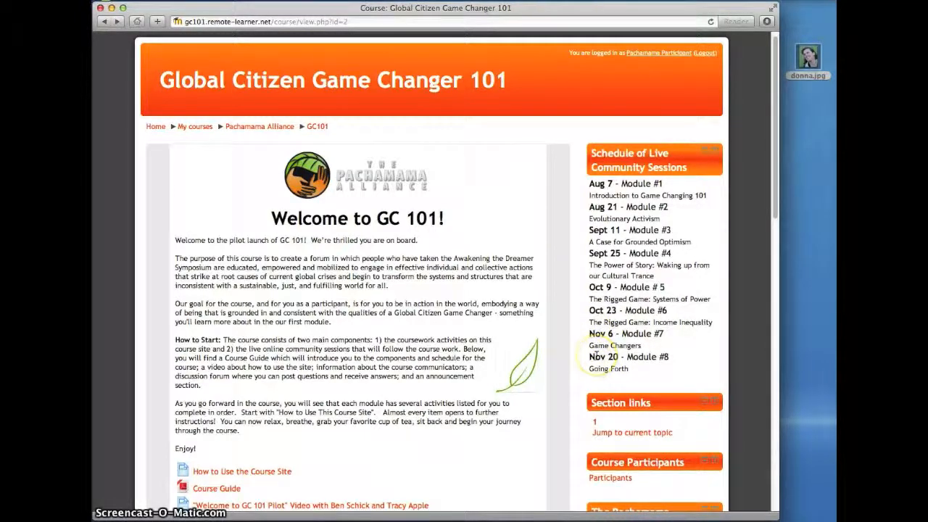
Expand My profile settings in the Settings block of the sidebar
scroll("down", 3)
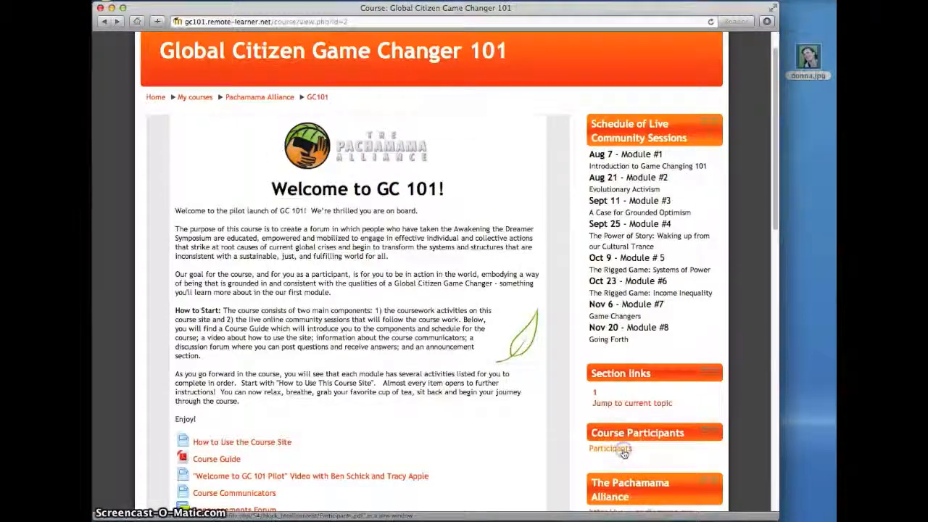
left_click(609, 448)
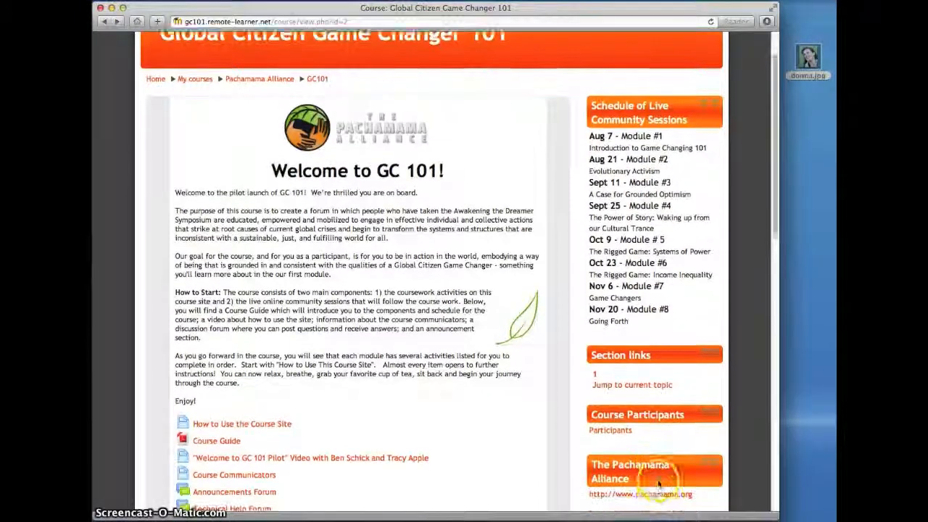
scroll("down", 3)
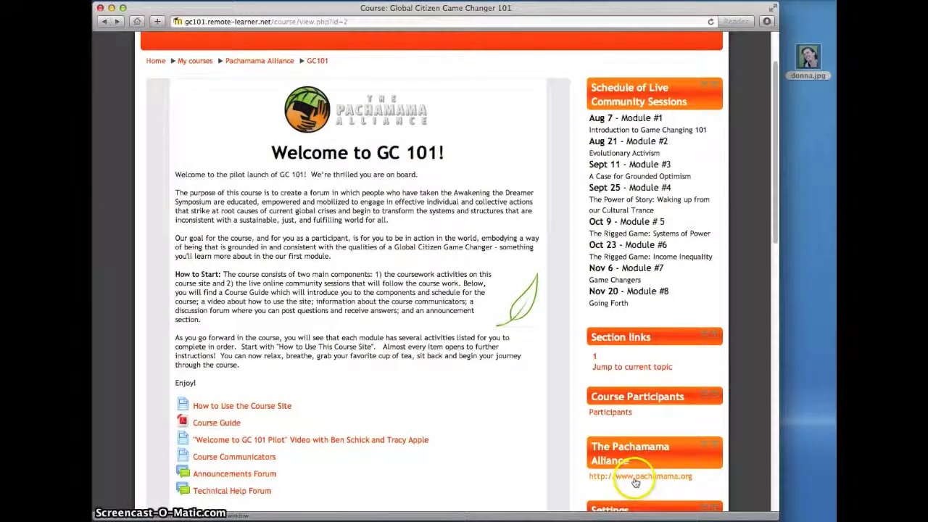
scroll("down", 3)
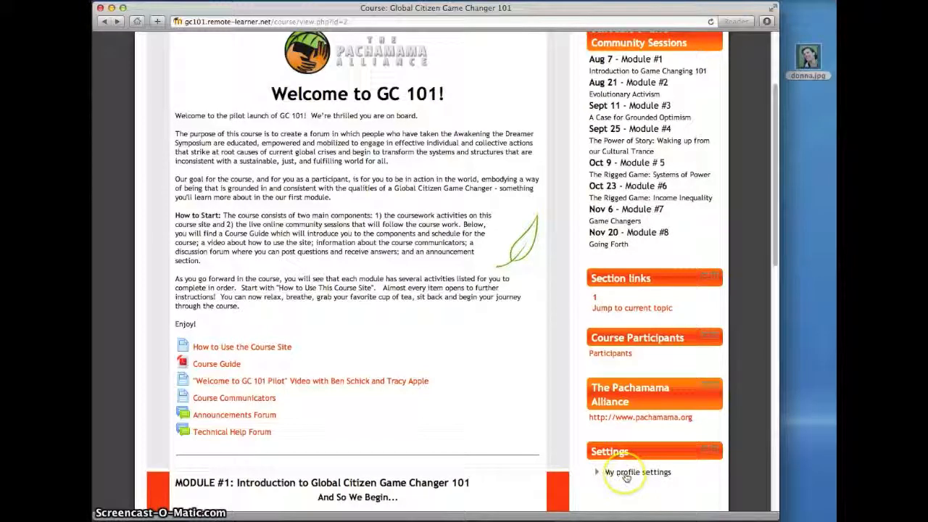
mouse_move(678, 482)
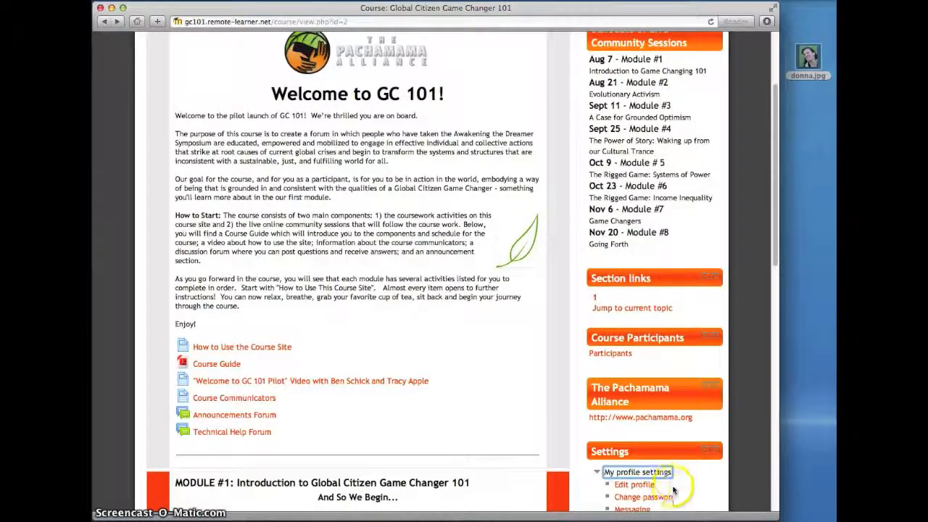
Add donna.jpg from the desktop as the new profile picture and update the profile
left_click(634, 484)
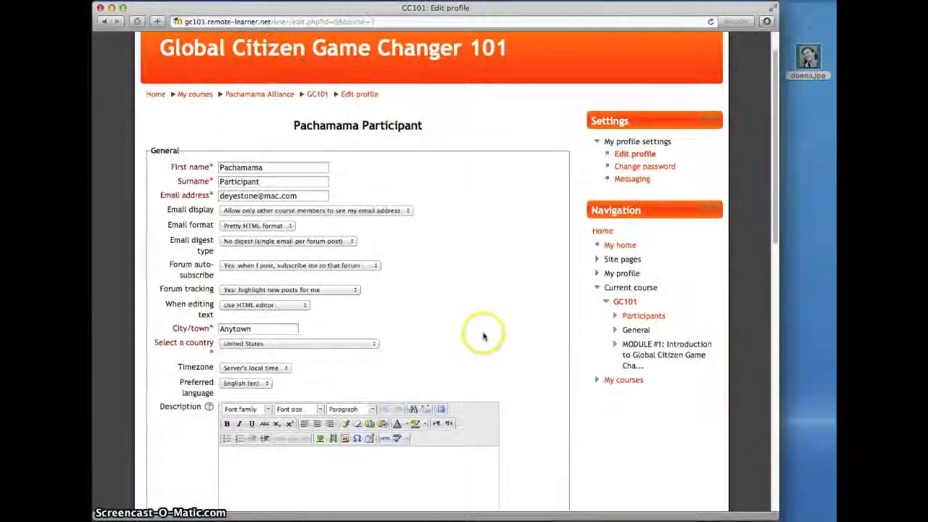
scroll("down", 3)
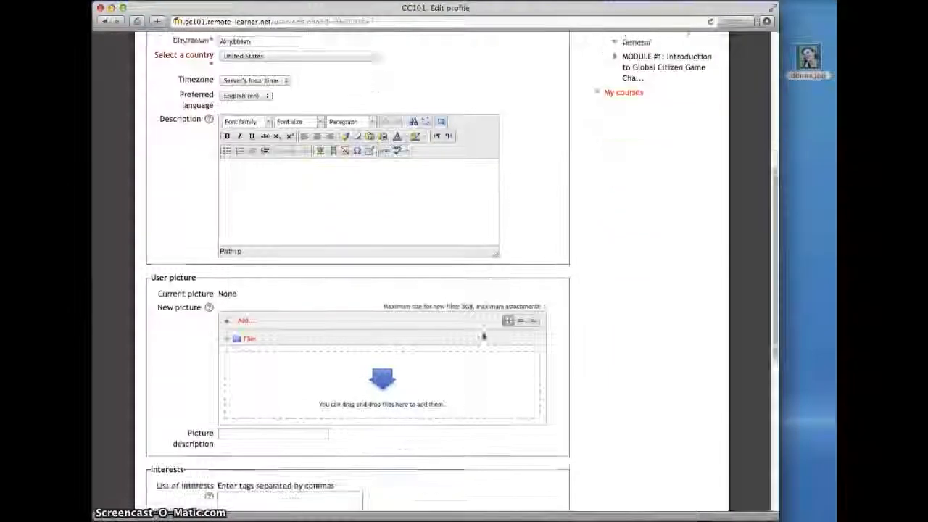
scroll("down", 3)
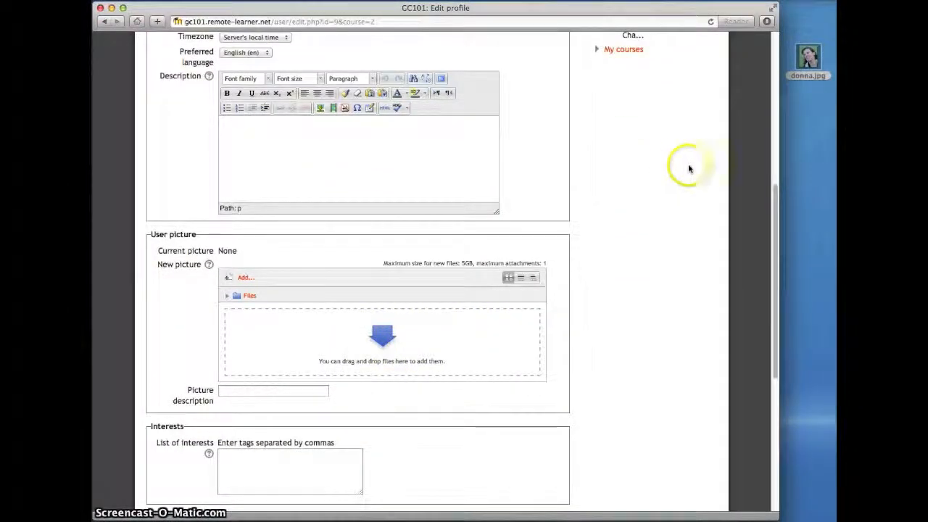
left_click_drag(808, 58, 503, 327)
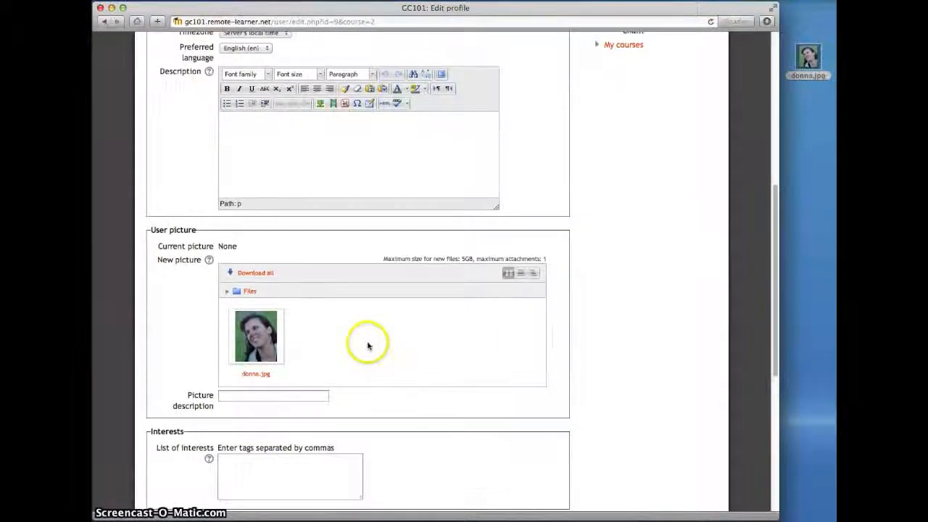
scroll("down", 3)
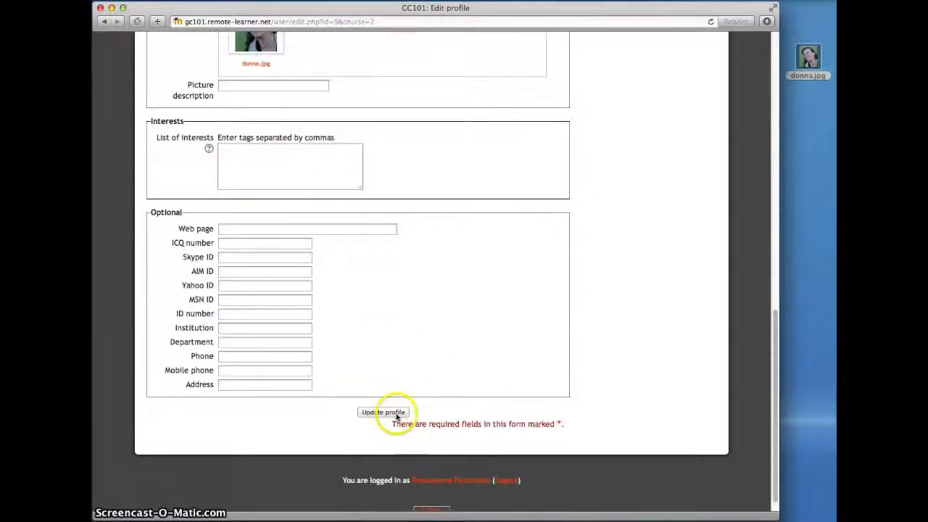
left_click(383, 411)
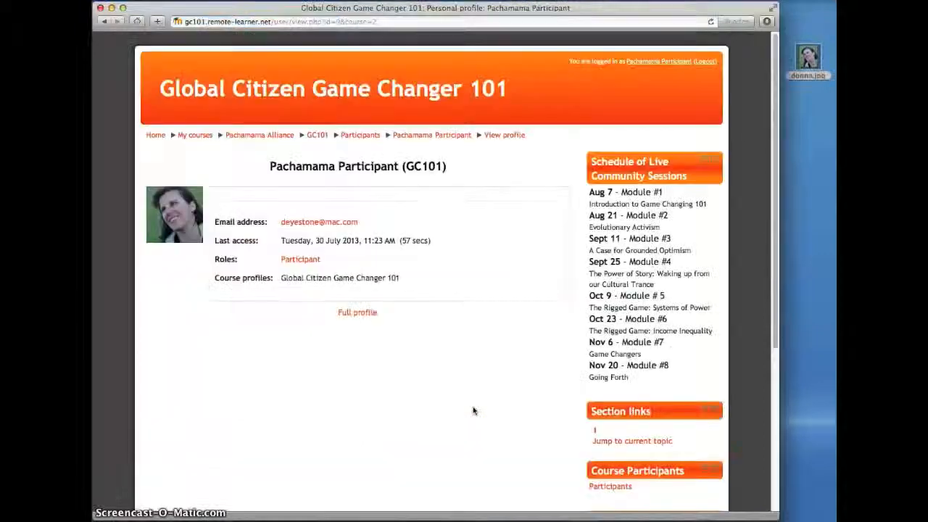
left_click(174, 214)
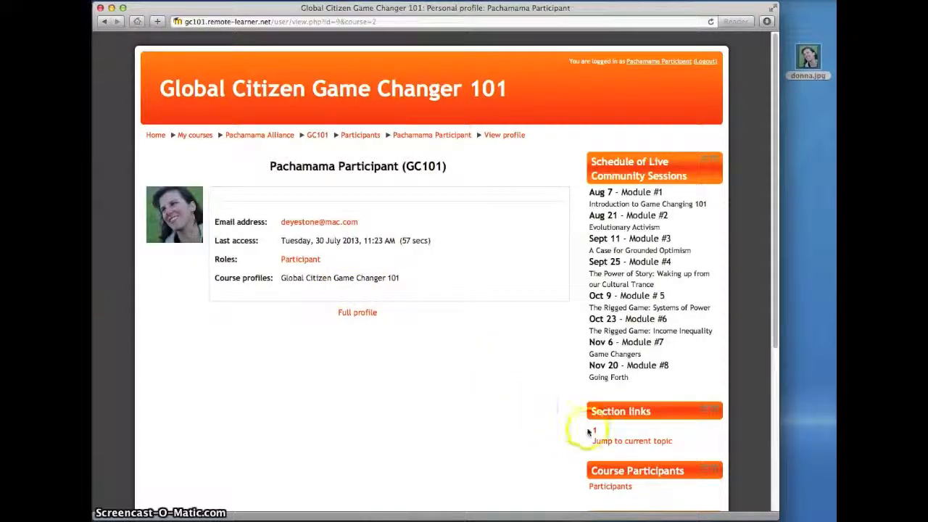
left_click(631, 441)
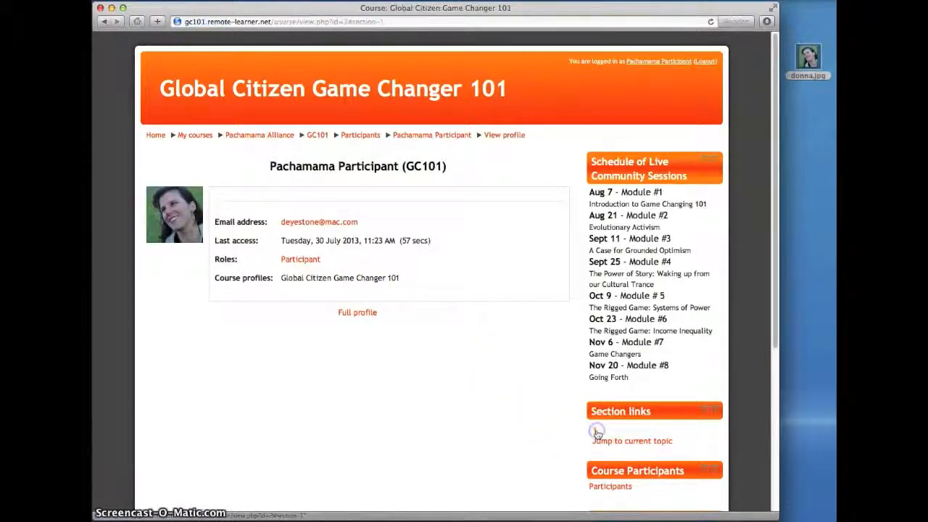
Return to the GC101 course homepage and view the welcome section
left_click(632, 441)
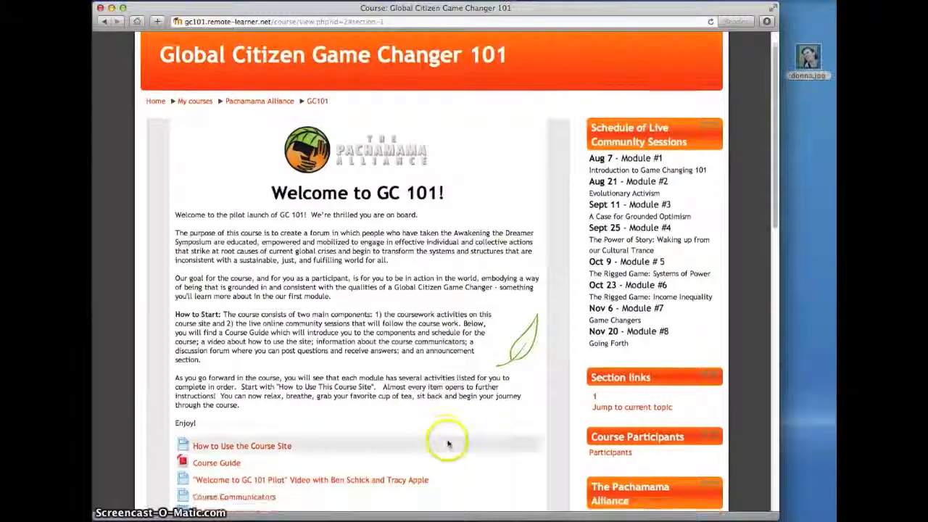
scroll("down", 3)
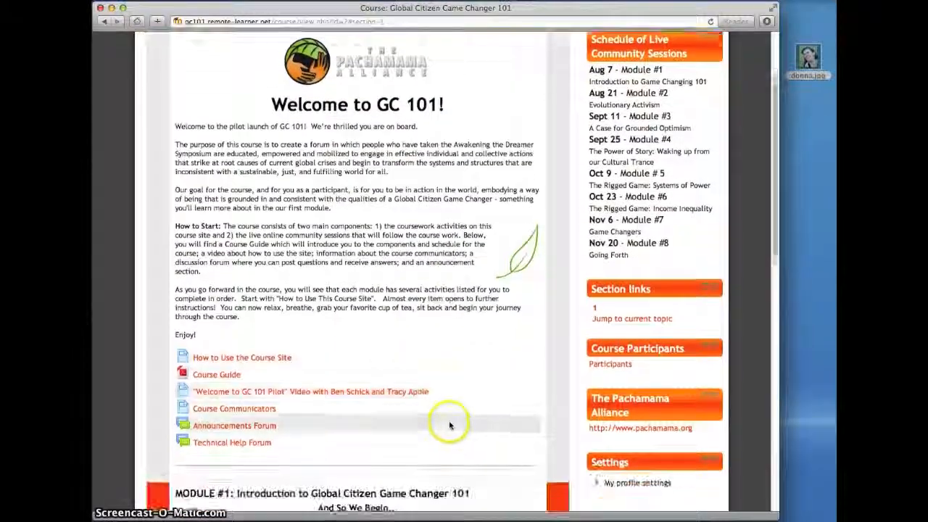